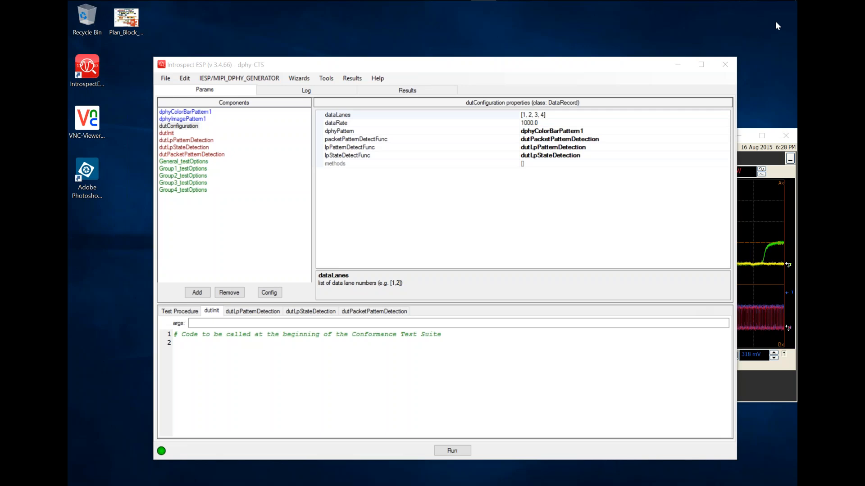
mouse_move(775, 33)
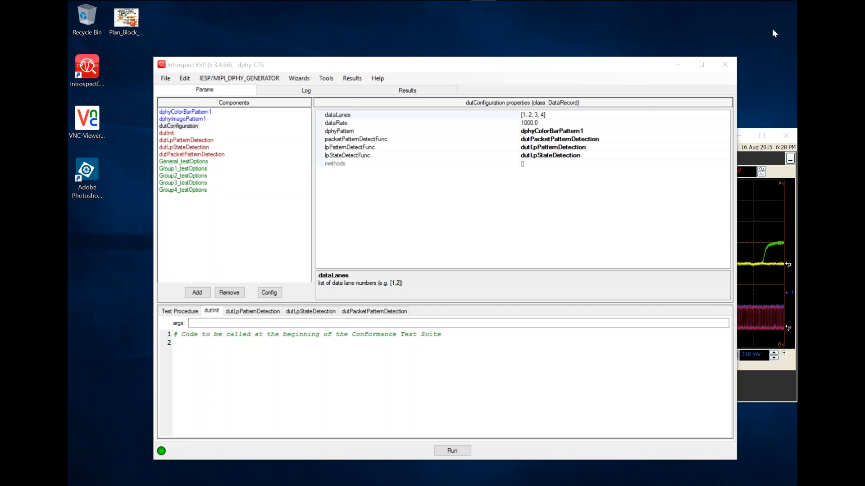
mouse_move(779, 29)
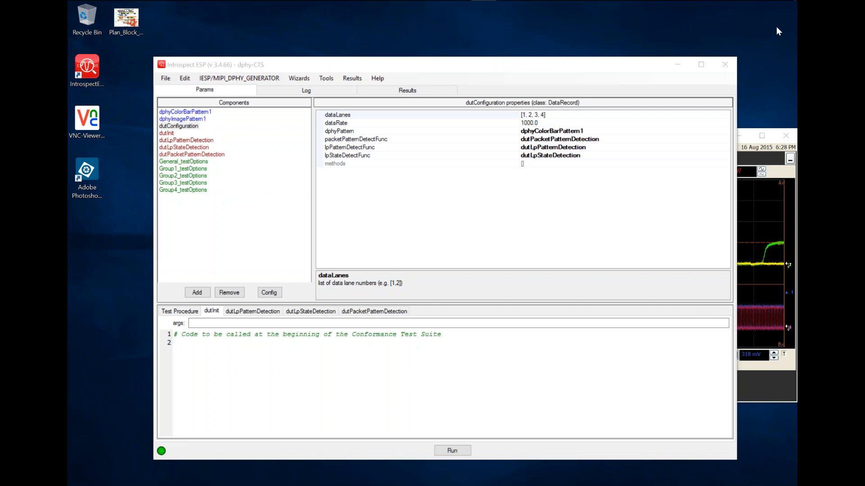
mouse_move(784, 26)
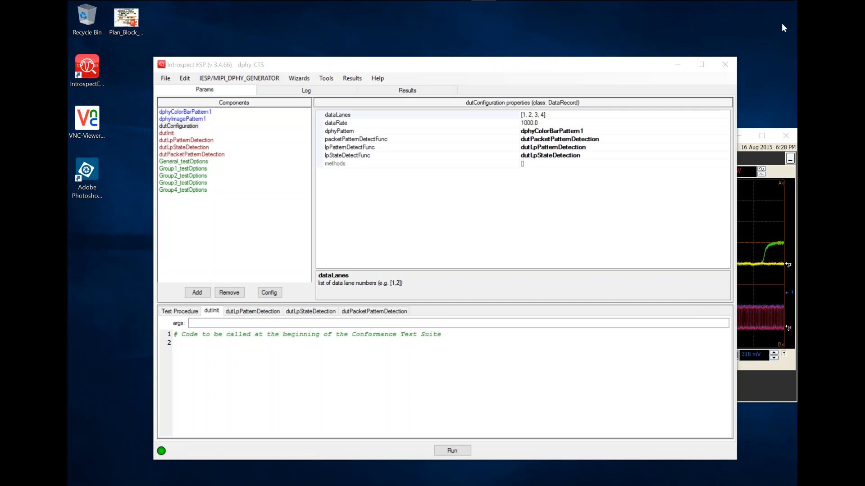
mouse_move(82, 152)
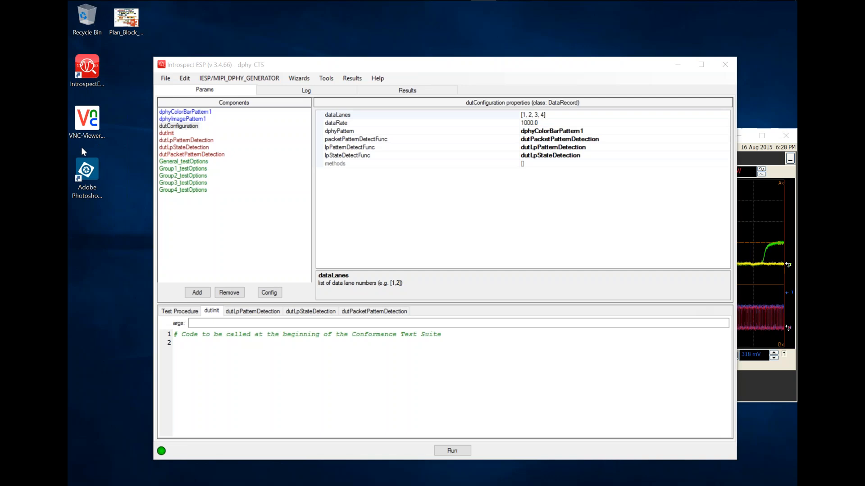
mouse_move(263, 66)
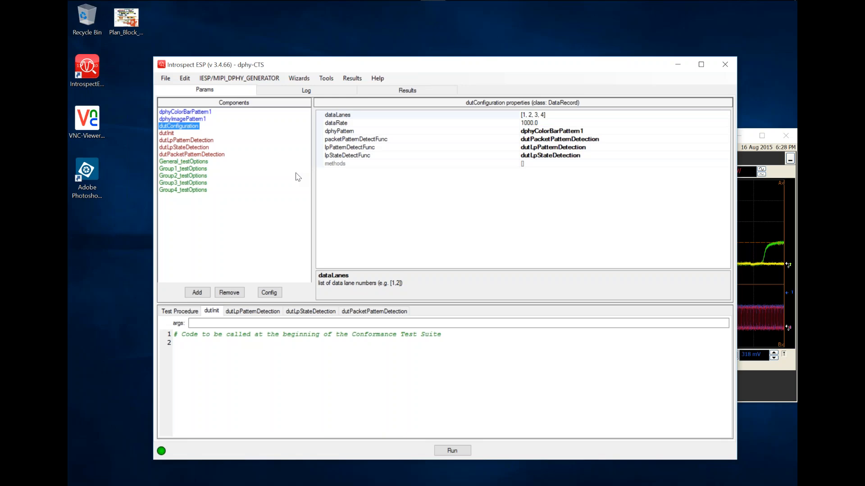
mouse_move(318, 169)
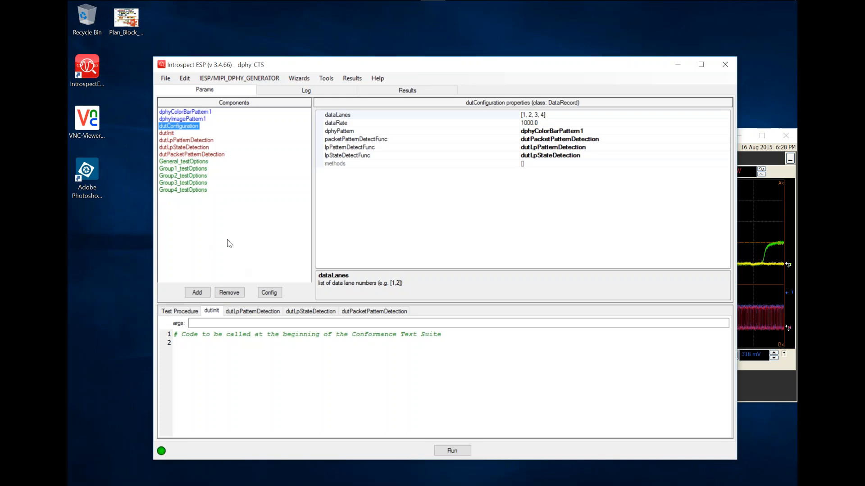
mouse_move(474, 157)
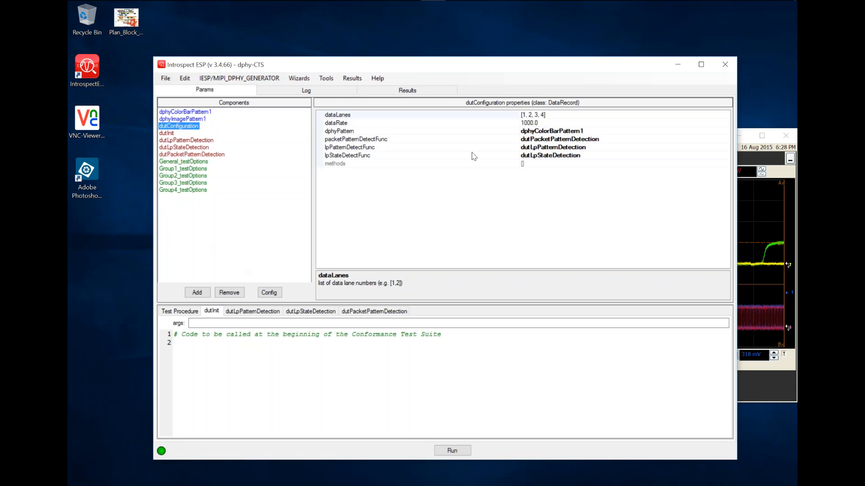
mouse_move(430, 119)
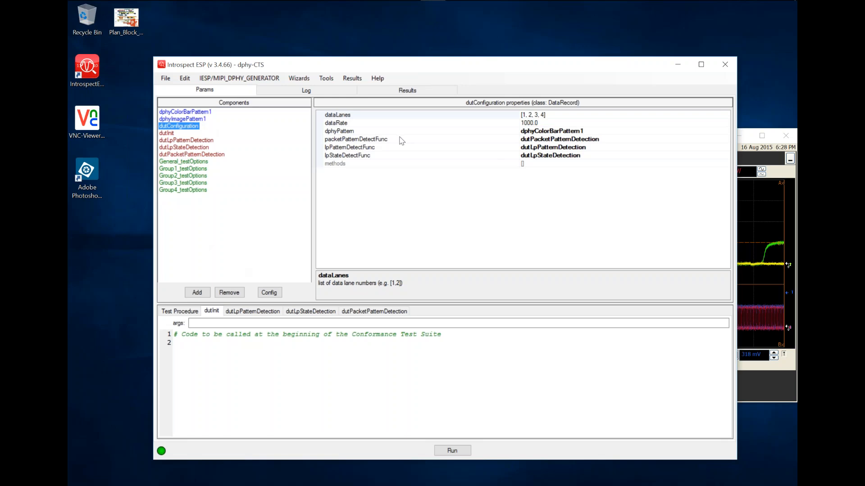
mouse_move(183, 168)
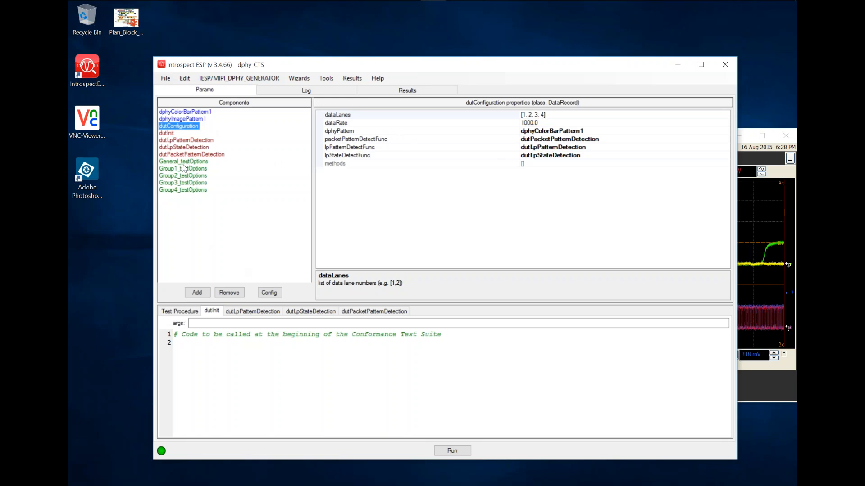
Step: Browse Group1 and Group3 options, then show Group4 options with only cts_2_4_7 True
left_click(183, 168)
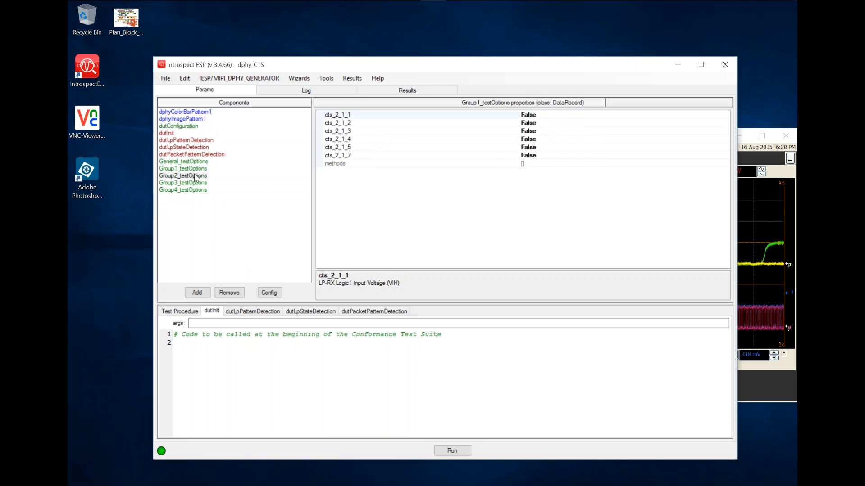
left_click(183, 182)
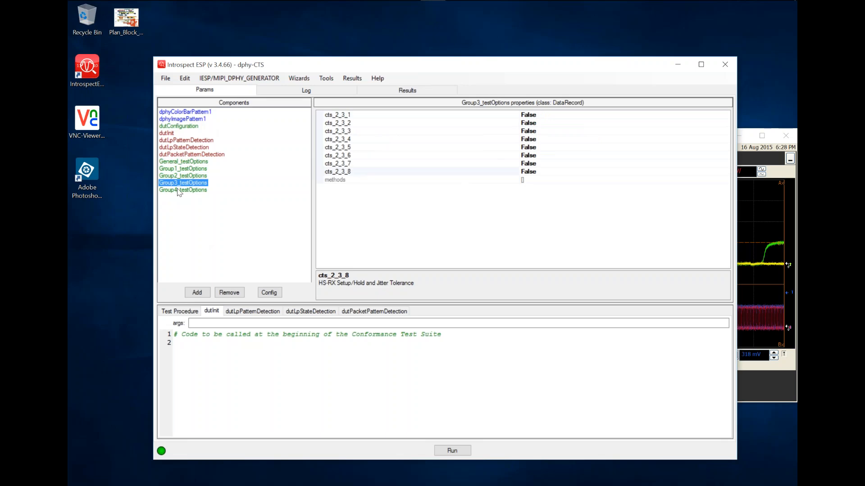
left_click(183, 169)
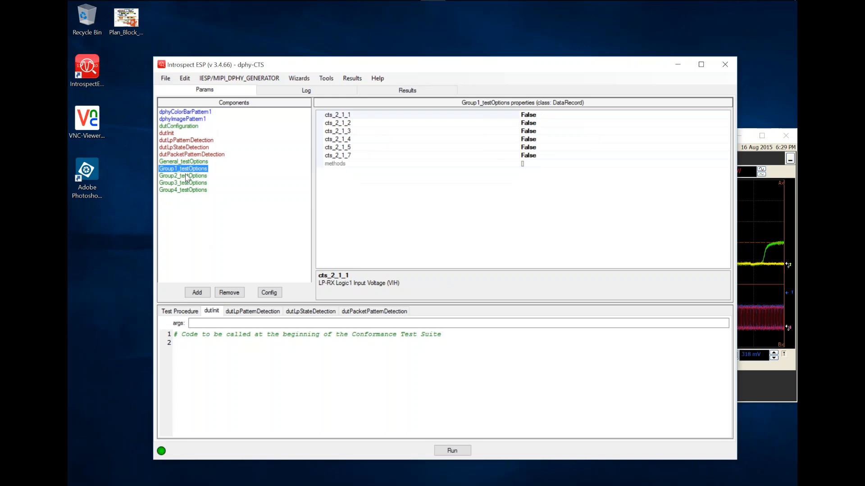
left_click(183, 183)
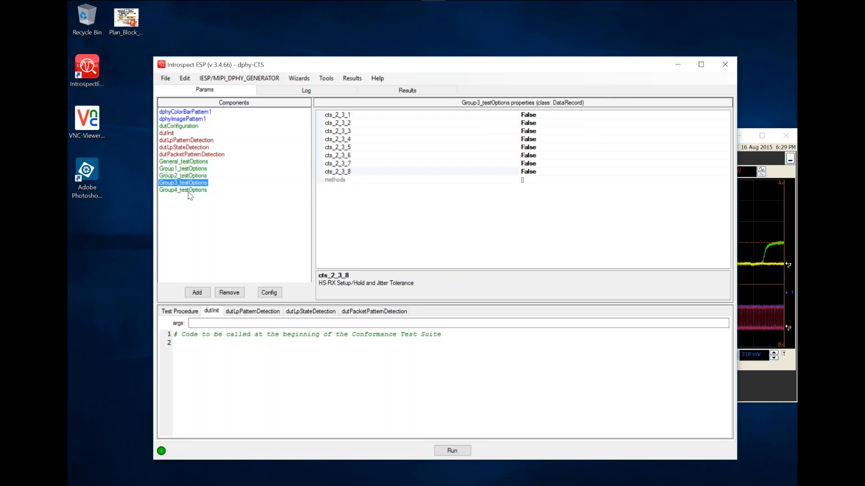
left_click(183, 189)
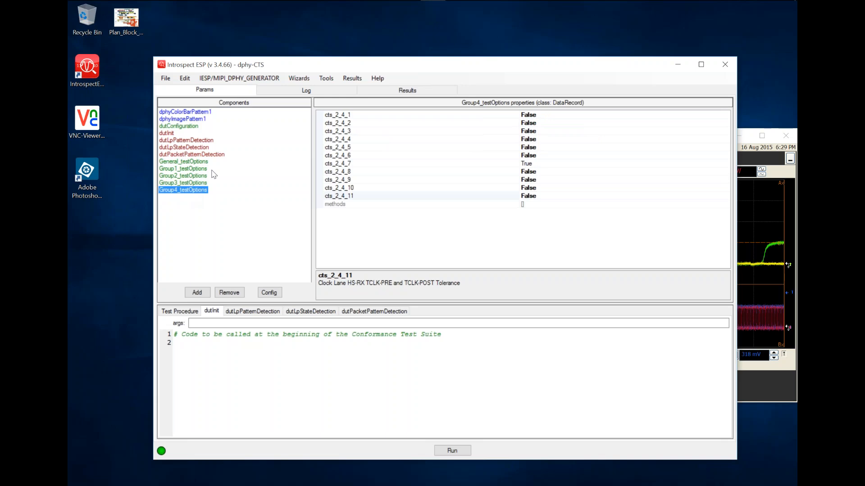
mouse_move(533, 132)
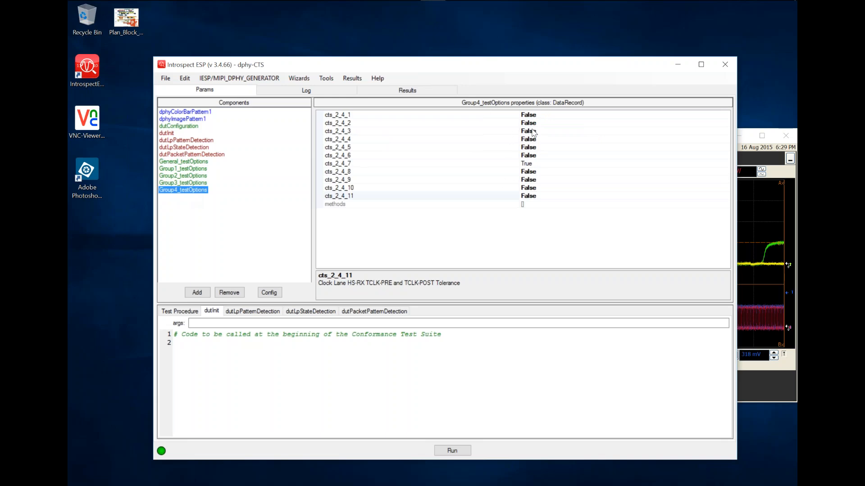
mouse_move(545, 181)
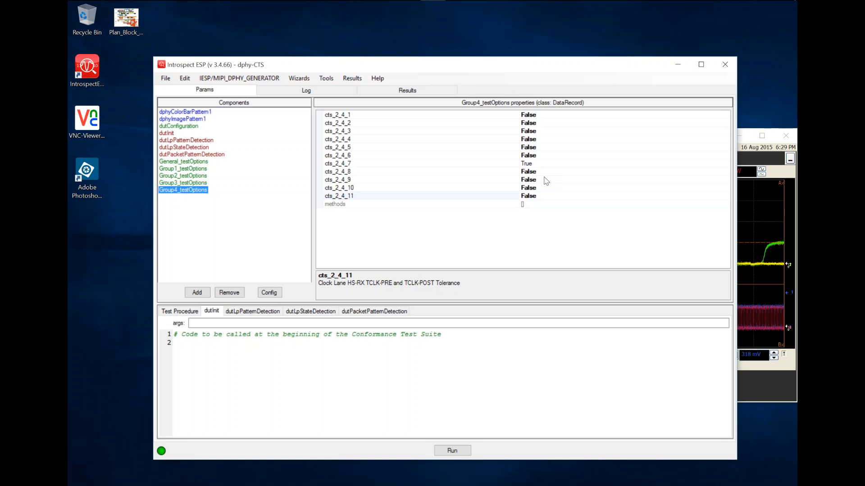
mouse_move(419, 201)
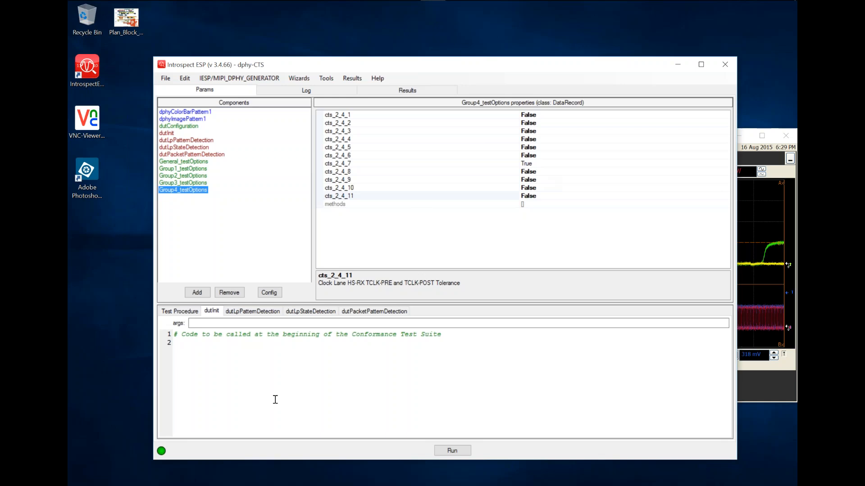
mouse_move(225, 334)
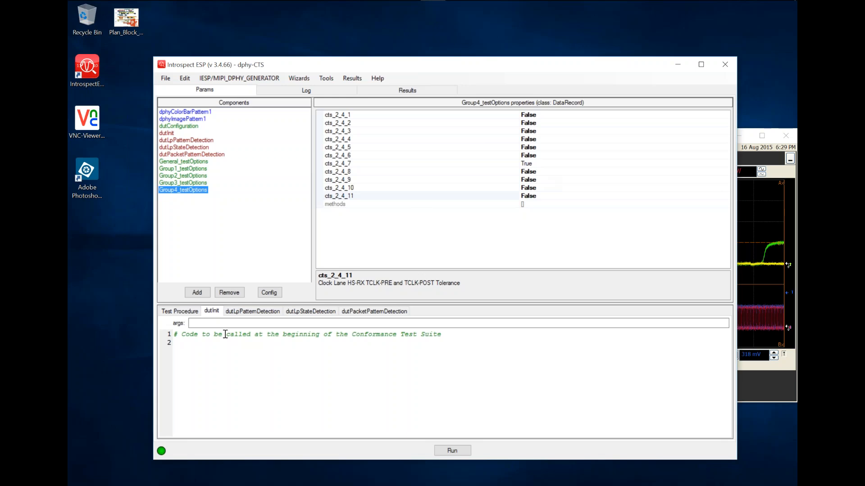
mouse_move(213, 360)
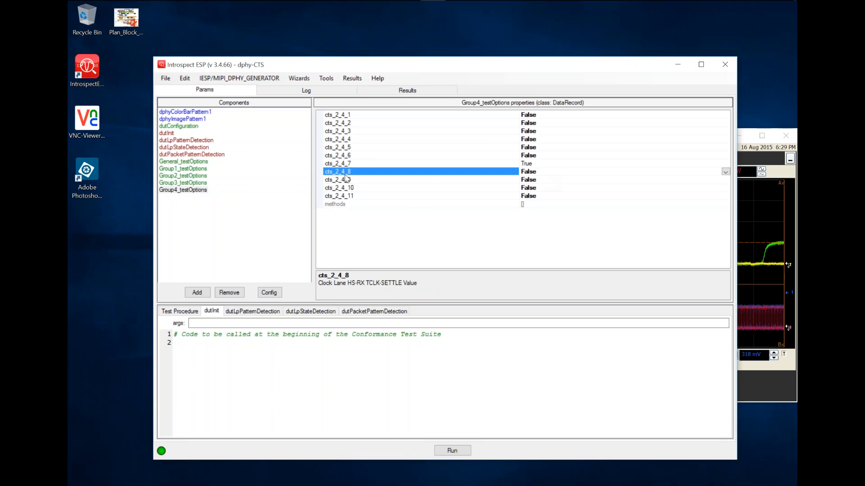
Step: View the dutPacketPatternDetection yesNoDialog script in the code editor
left_click(374, 312)
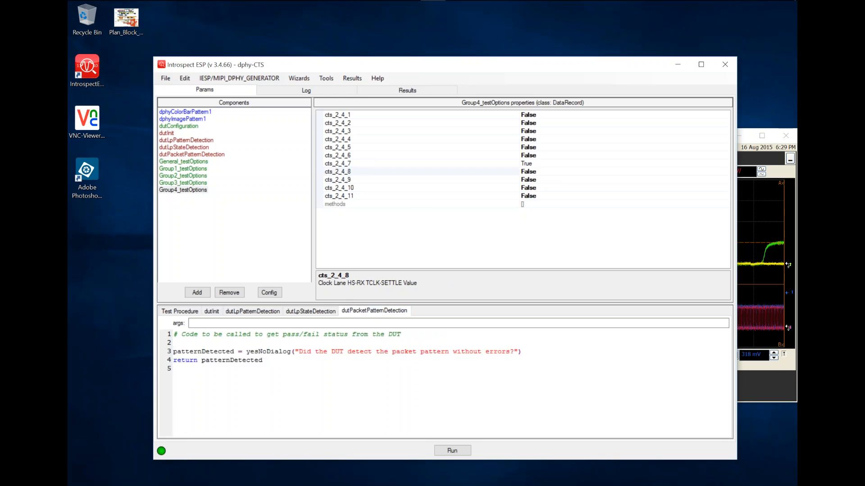
mouse_move(182, 355)
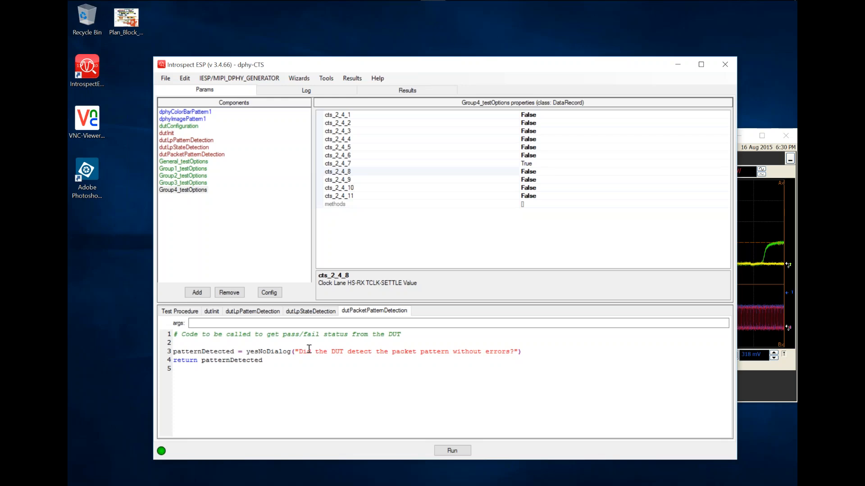
mouse_move(292, 270)
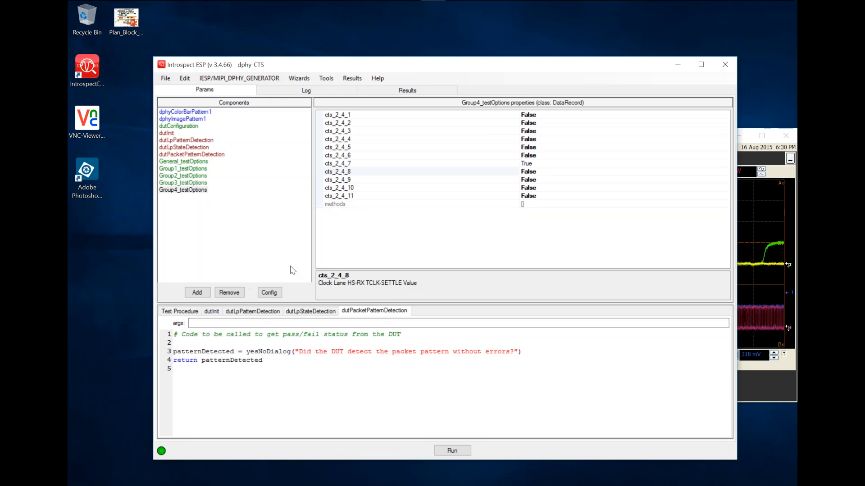
mouse_move(255, 81)
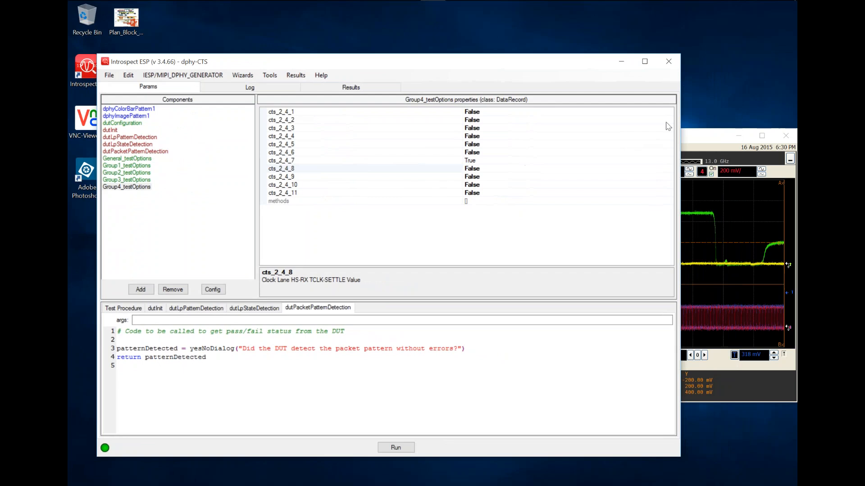
mouse_move(681, 120)
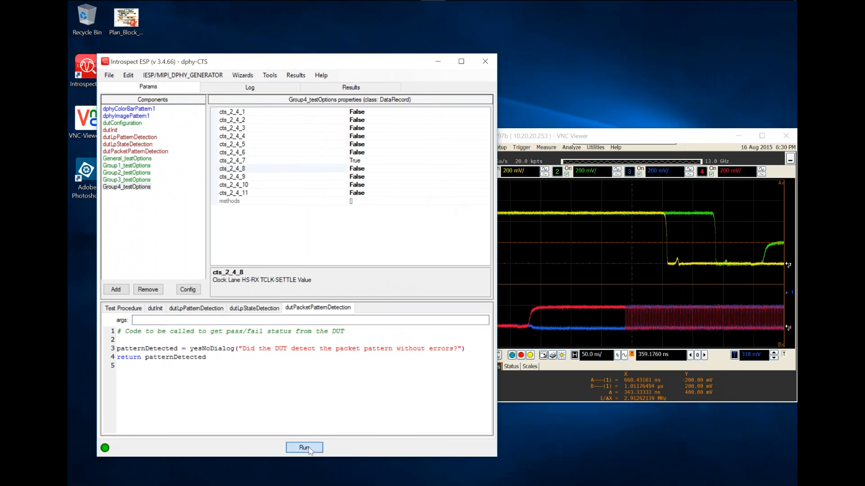
Step: Launch the dphy-CTS test procedure
left_click(304, 447)
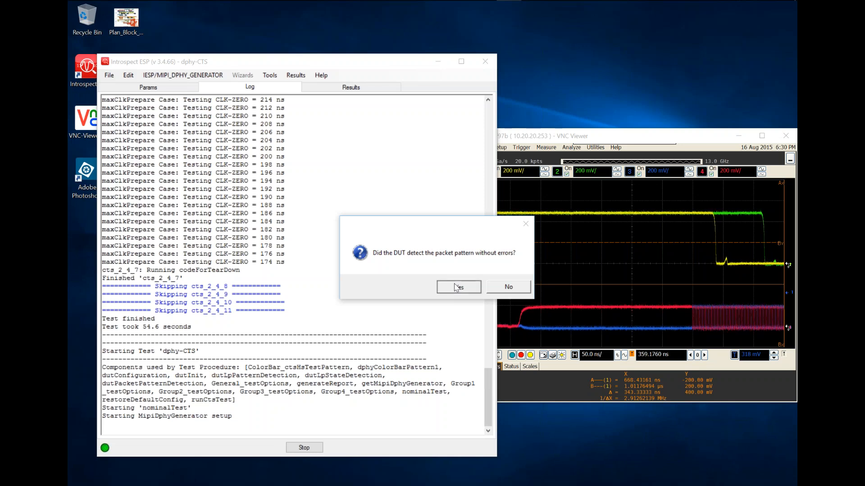
Step: Answer Yes to all five packet-pattern detection prompts until the test finishes
left_click(458, 287)
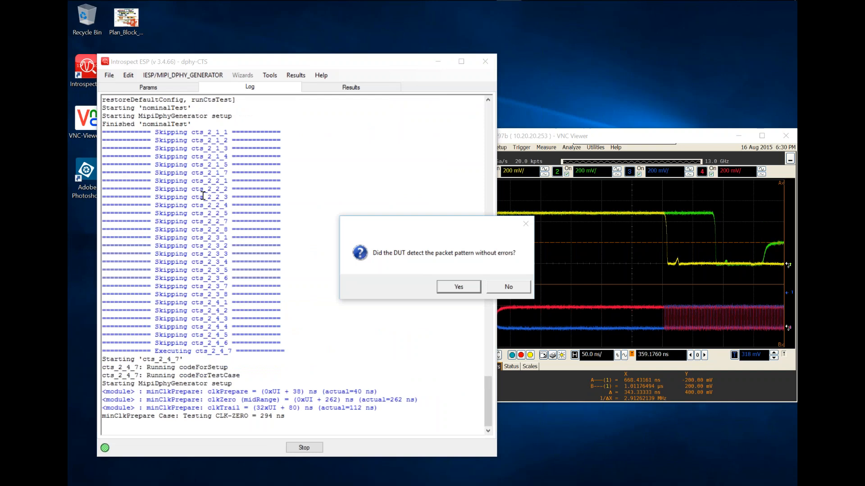
mouse_move(345, 230)
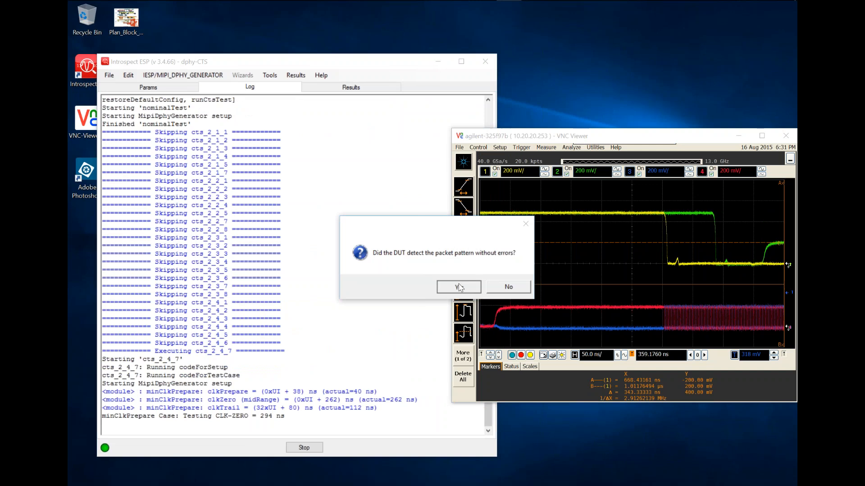
left_click(458, 287)
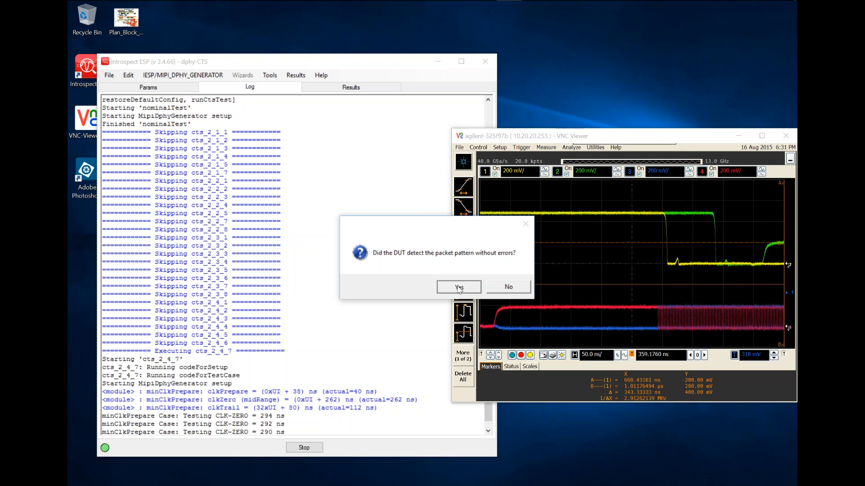
left_click(458, 287)
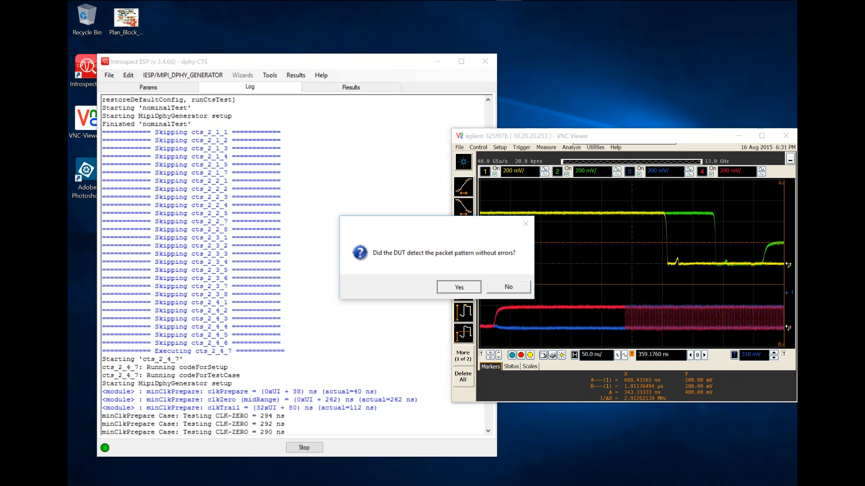
left_click(458, 287)
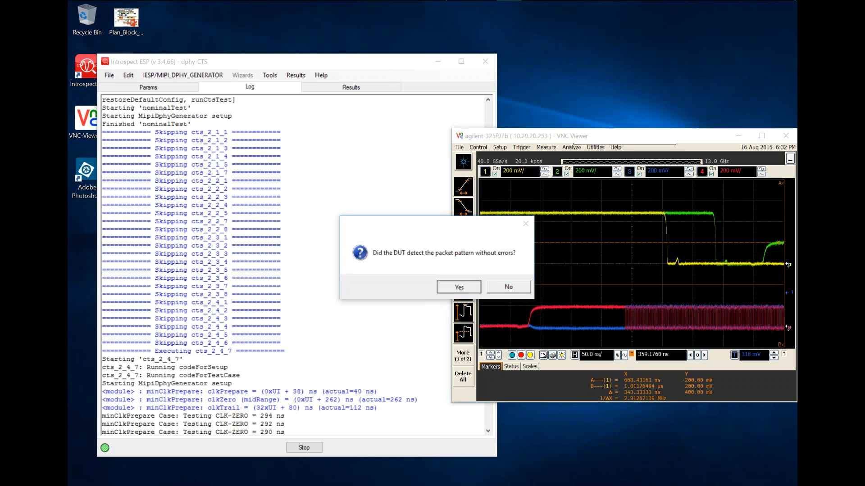
left_click(459, 287)
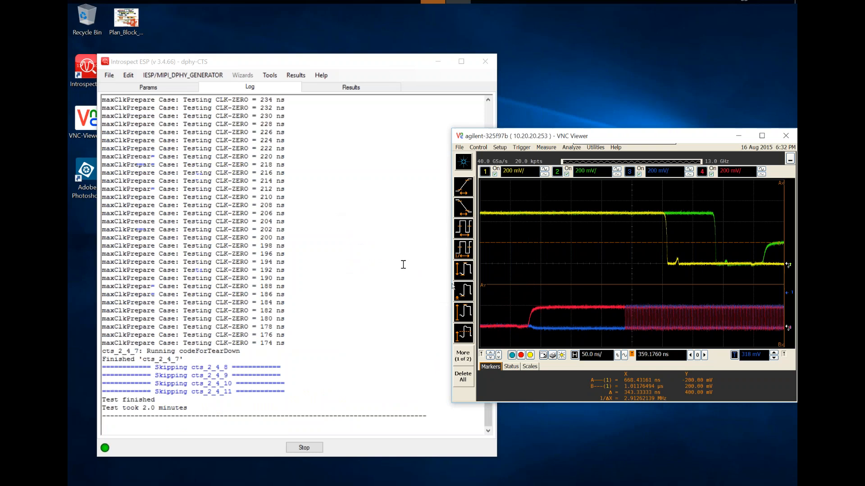
Step: Open the generated report for Run_2015-08-16_1830 from the Results tab
left_click(351, 86)
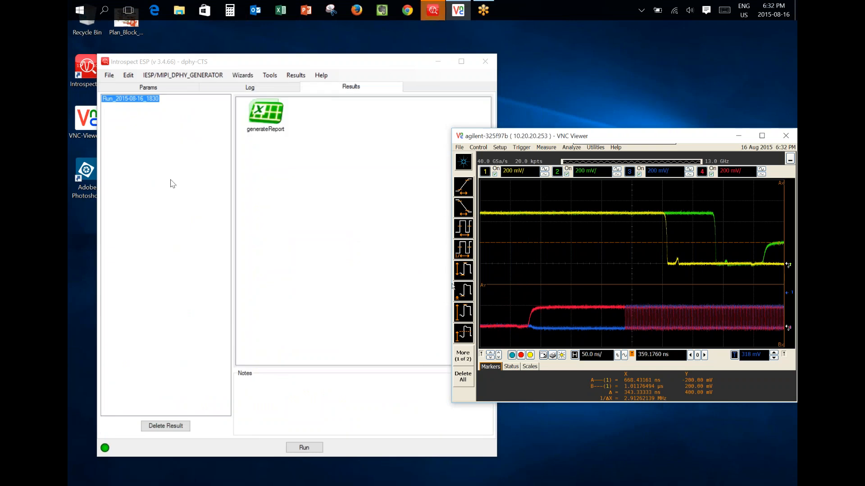
mouse_move(300, 125)
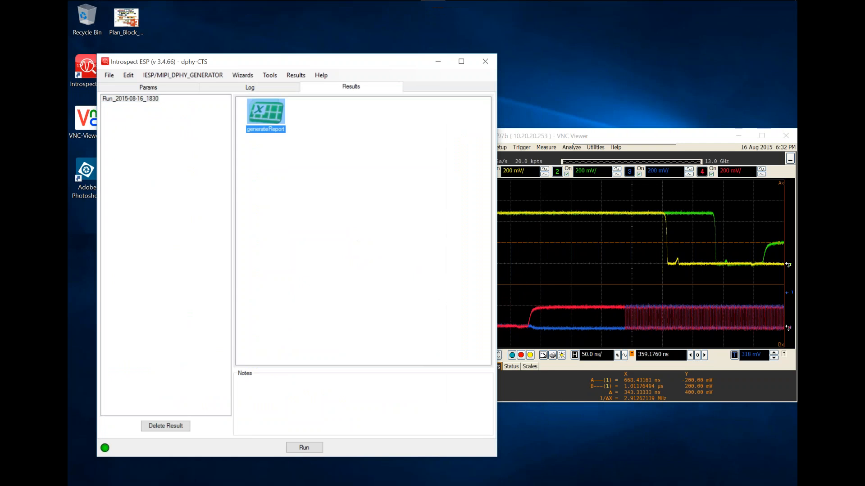
double_click(265, 110)
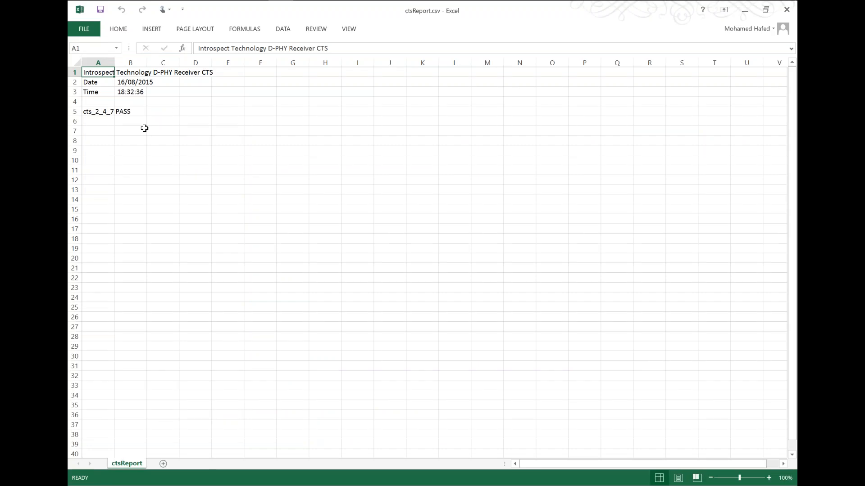
mouse_move(163, 119)
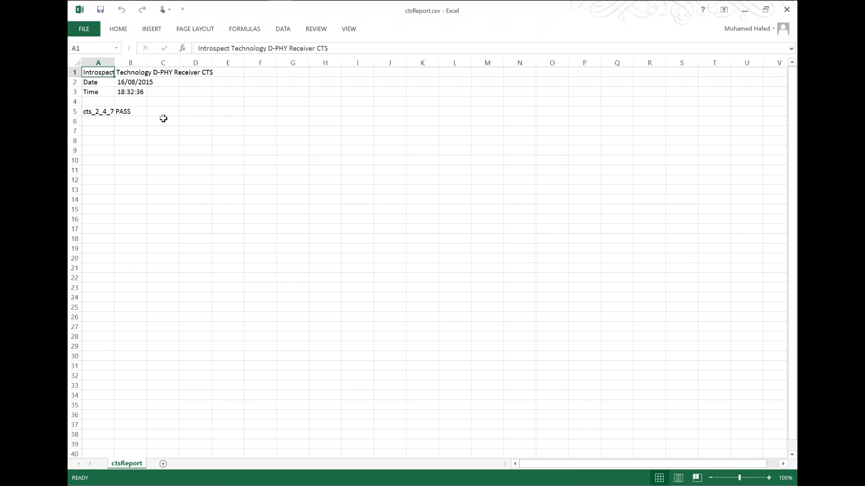
mouse_move(142, 116)
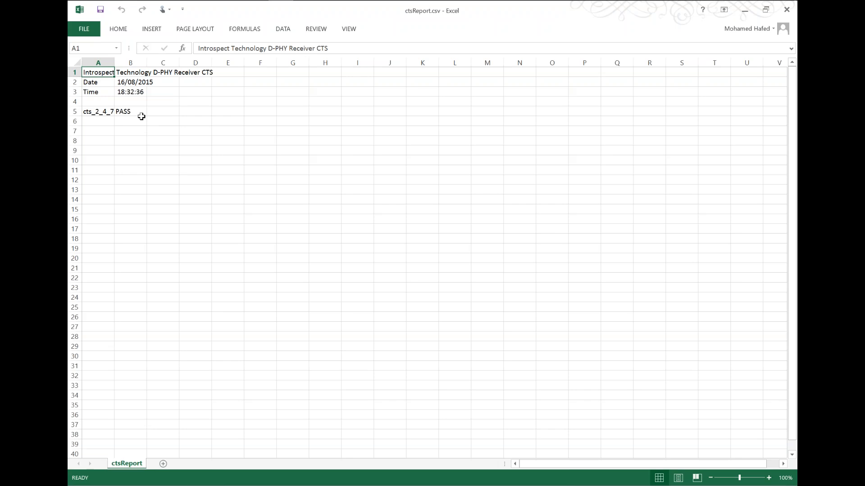